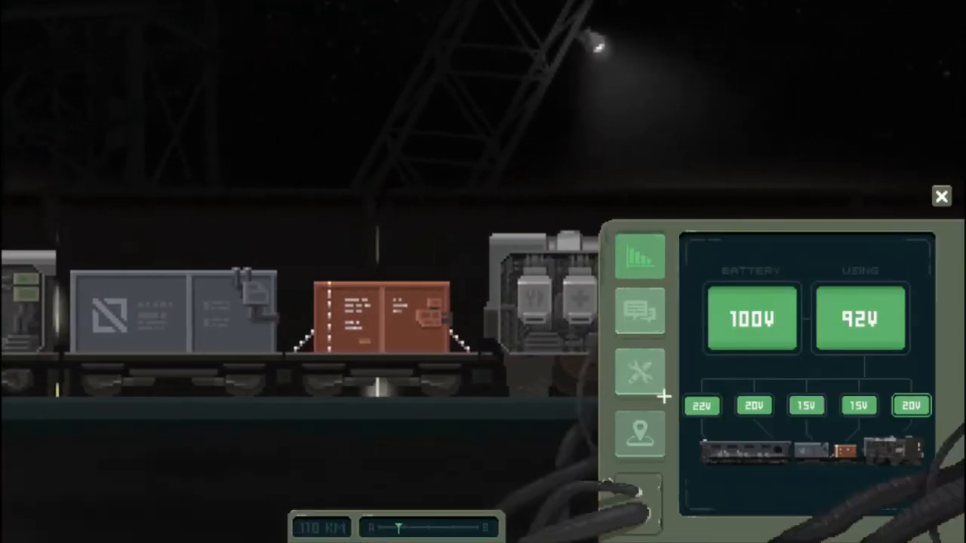
Step: Pick the ammunition recipe in crafting, then view Personal Station 02-T's map details
{"action": "left_click", "coordinate": [640, 372]}
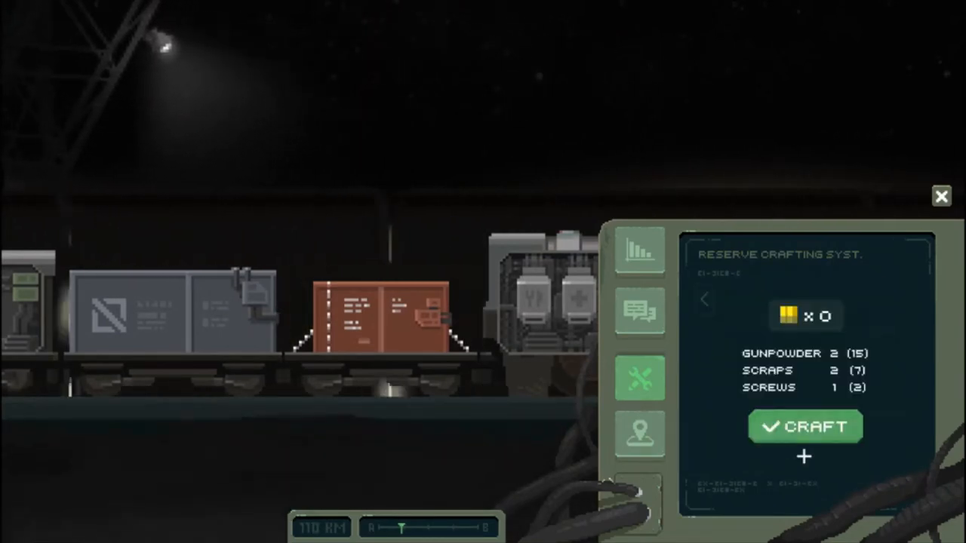
{"action": "left_click", "coordinate": [703, 299]}
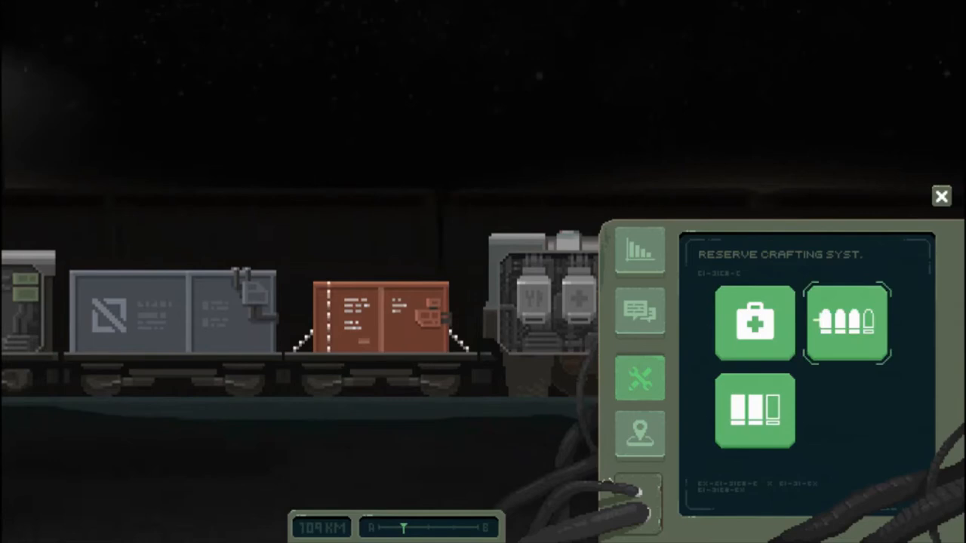
{"action": "left_click", "coordinate": [847, 323]}
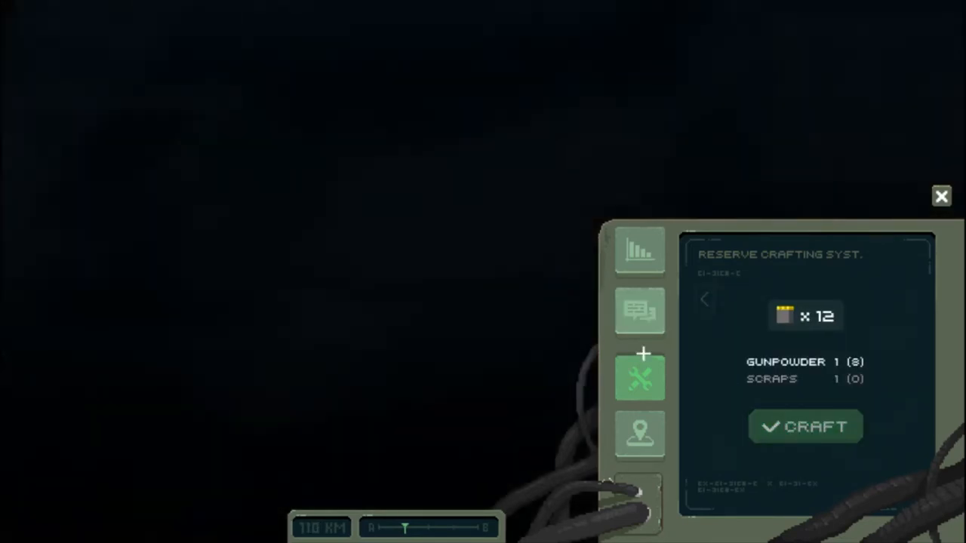
{"action": "left_click", "coordinate": [640, 437]}
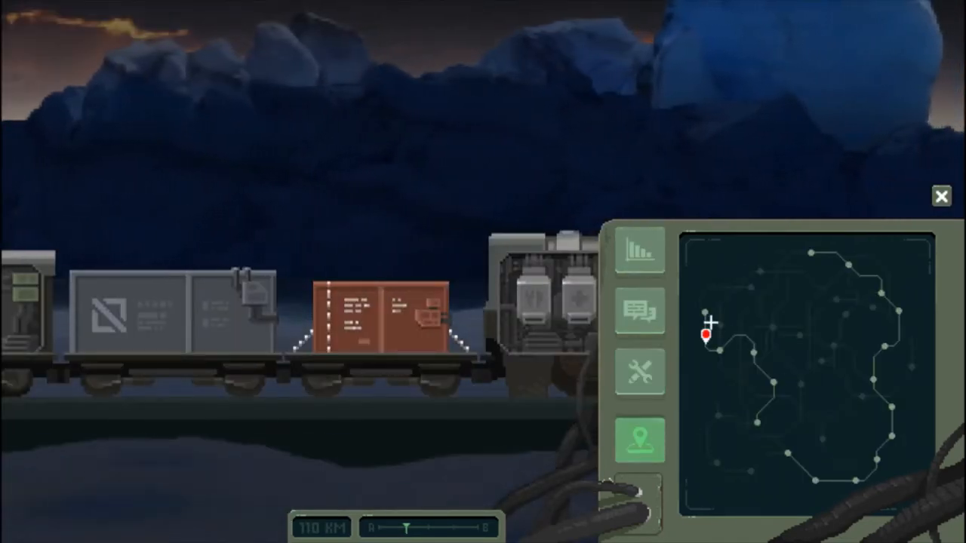
{"action": "left_click", "coordinate": [706, 334]}
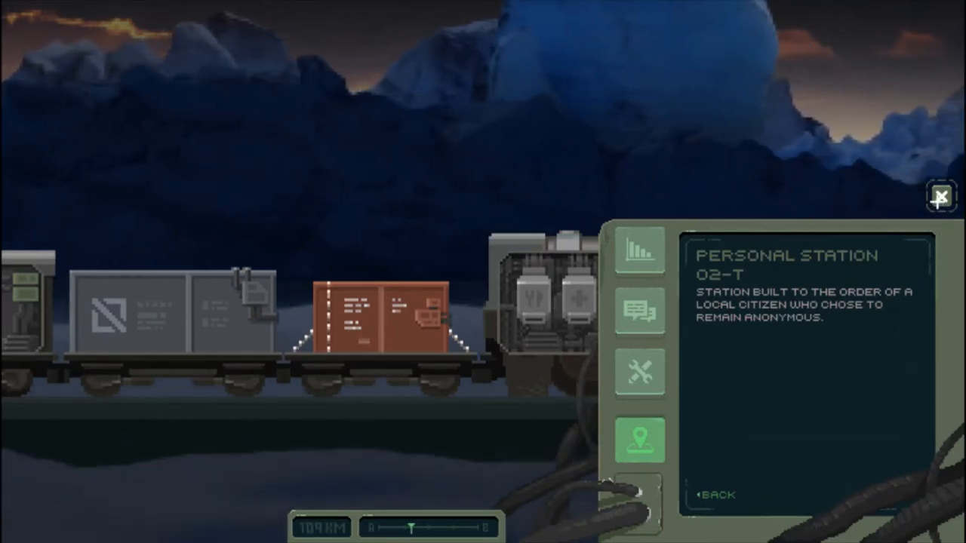
Step: Close the train terminal console
{"action": "left_click", "coordinate": [941, 196]}
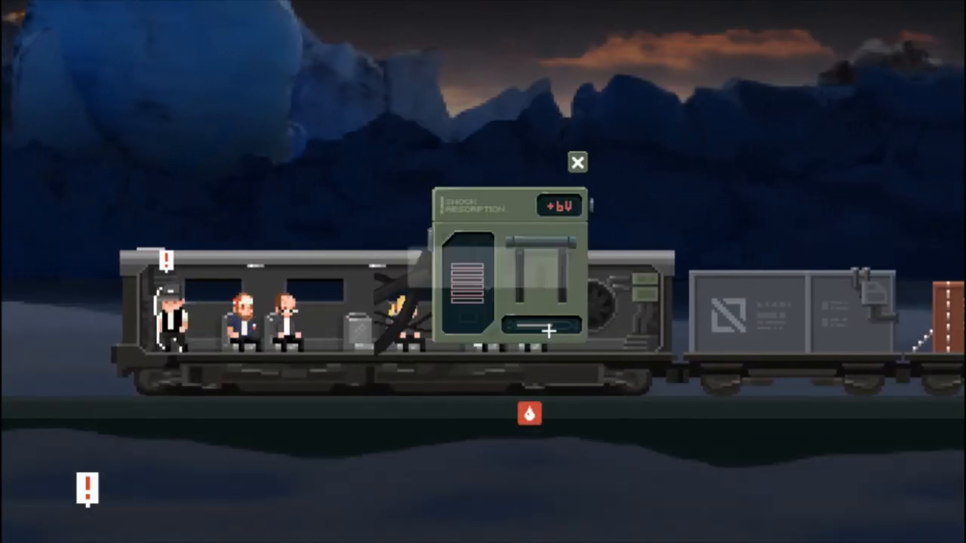
Step: Close the shock absorption panel and check on passengers during the ride
{"action": "left_click", "coordinate": [548, 330]}
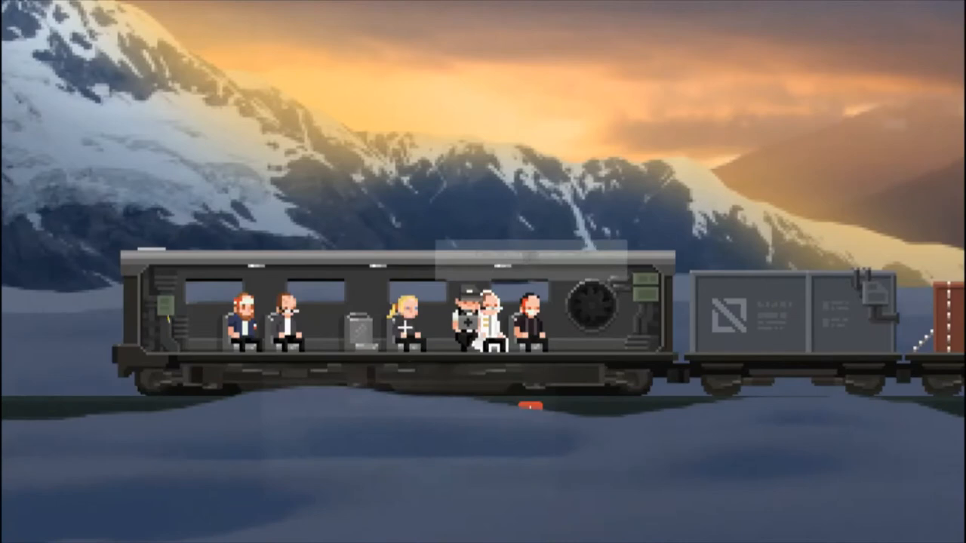
{"action": "left_click", "coordinate": [472, 317]}
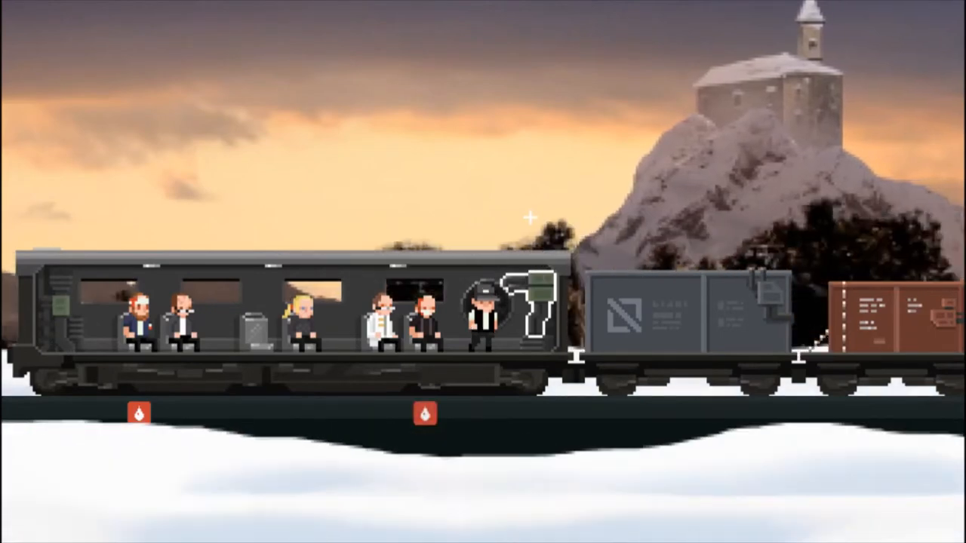
{"action": "left_click", "coordinate": [475, 324]}
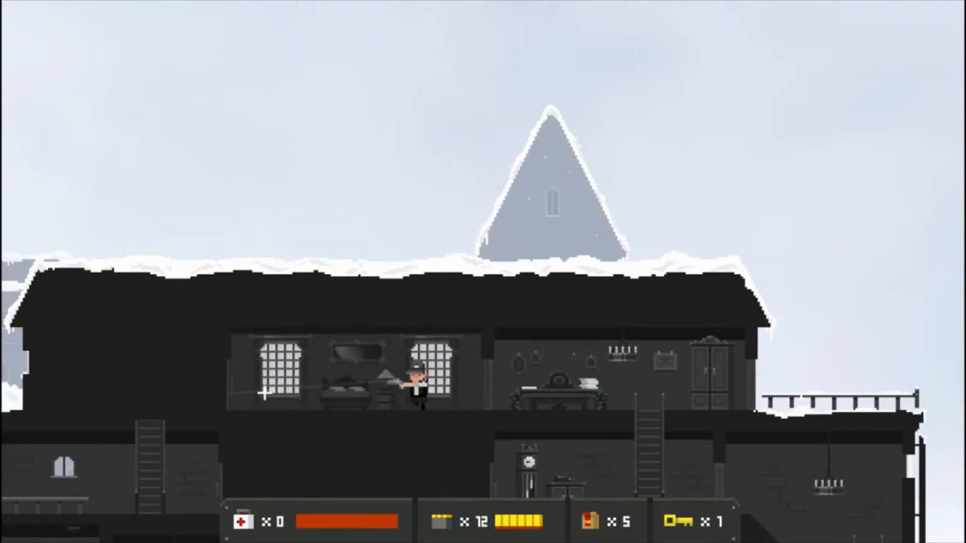
Step: Move left through the mansion's rooms
{"action": "scroll", "scroll_direction": "left", "scroll_amount": 3}
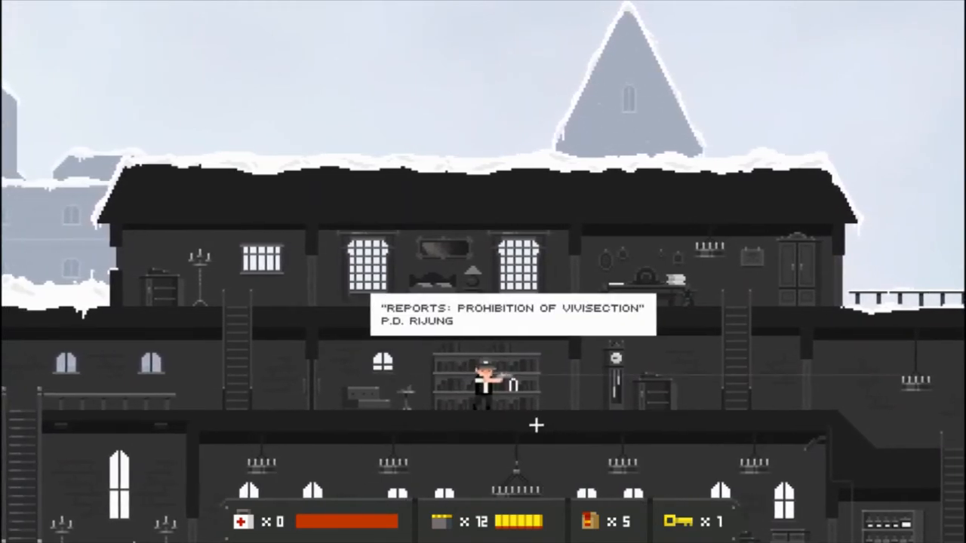
{"action": "key", "text": "Left"}
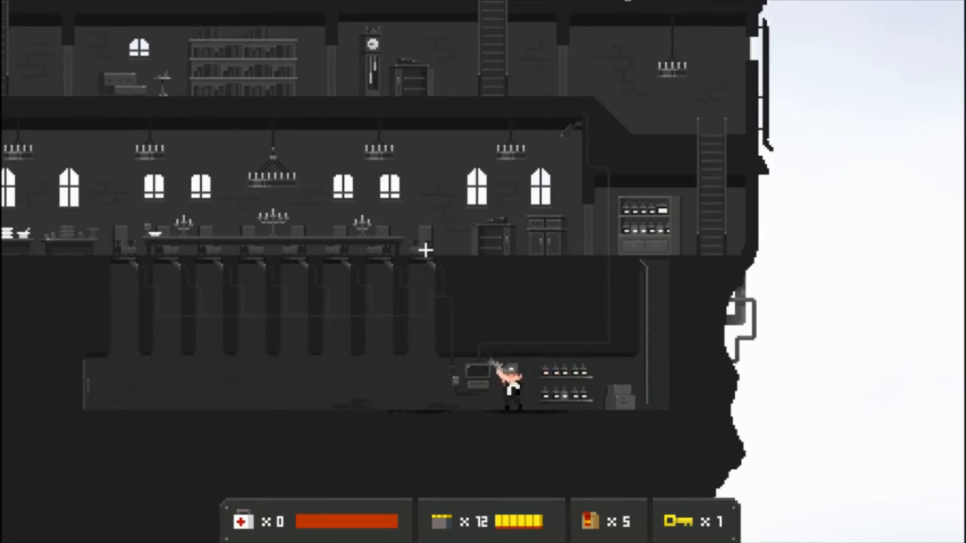
{"action": "mouse_move", "coordinate": [61, 245]}
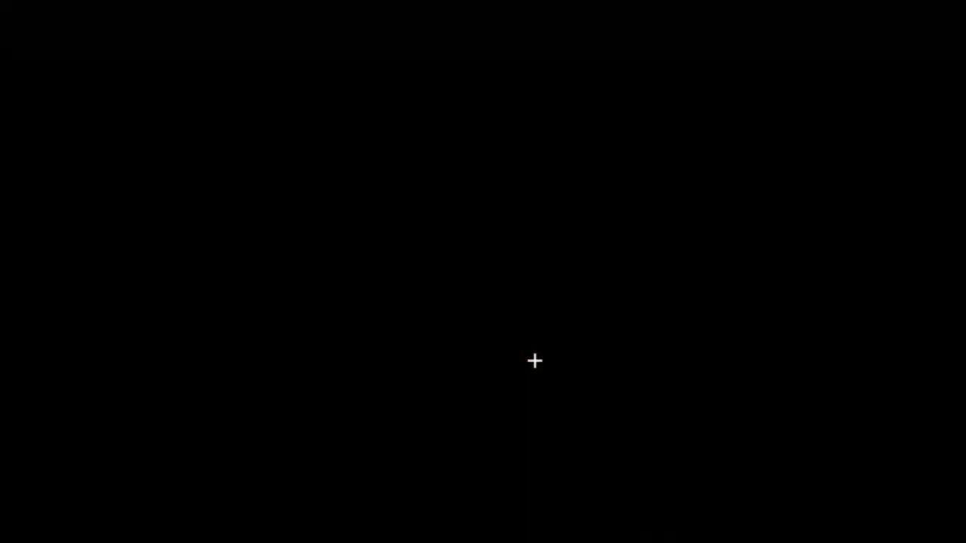
{"action": "mouse_move", "coordinate": [578, 344]}
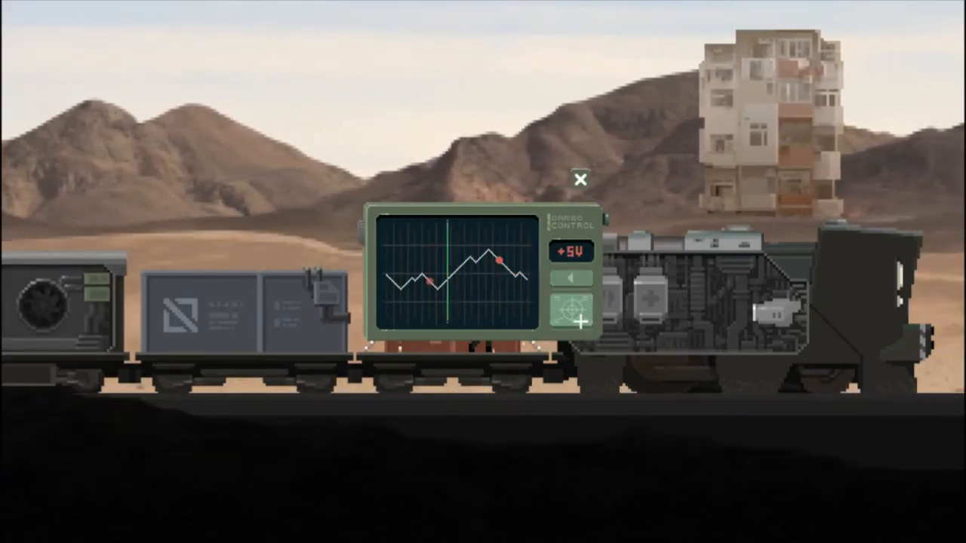
Step: Step the cargo scan line onto the waveform's last peak until confirmed
{"action": "left_click", "coordinate": [572, 278]}
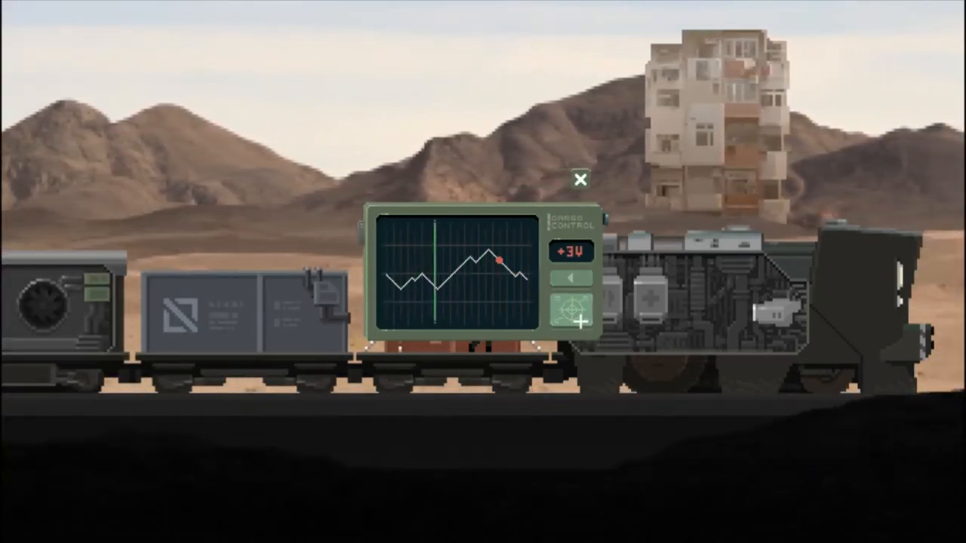
{"action": "left_click", "coordinate": [572, 251]}
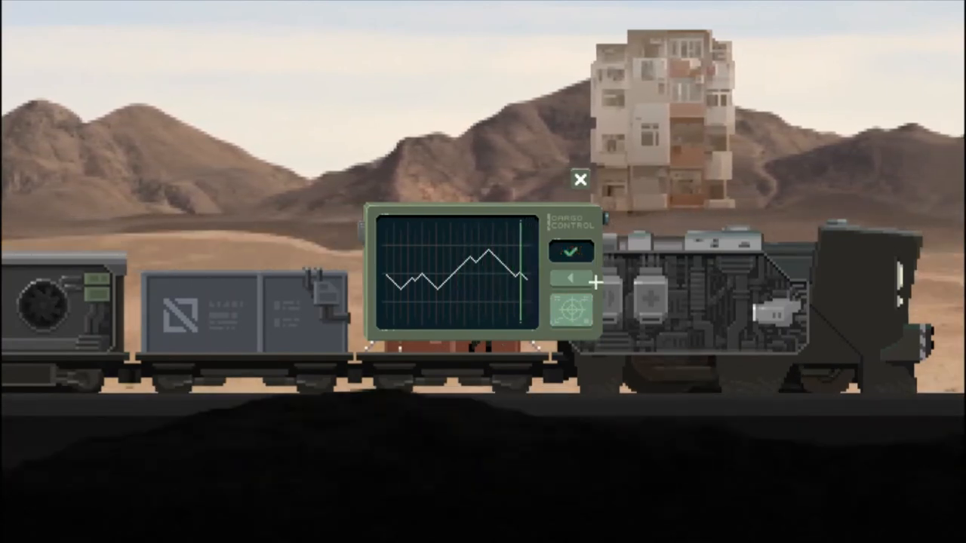
{"action": "left_click", "coordinate": [580, 179]}
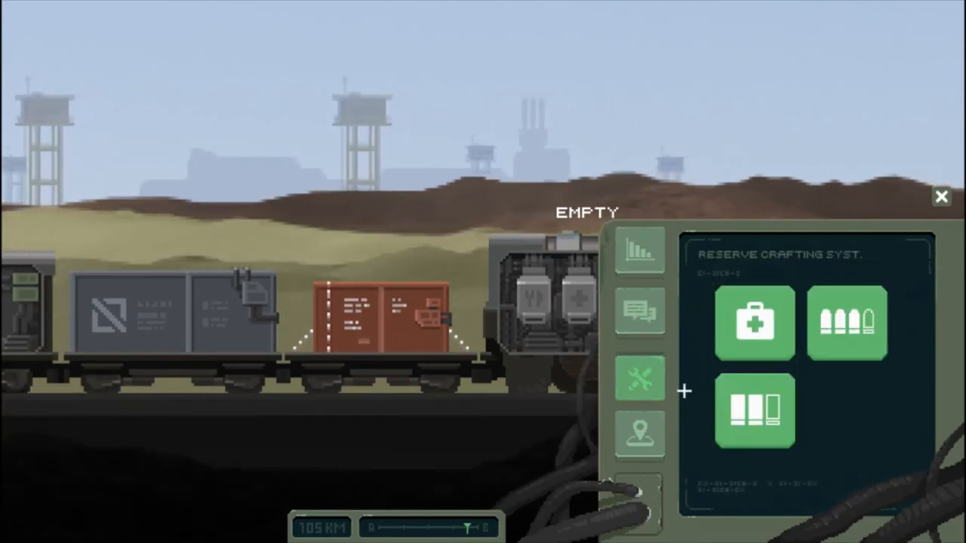
Step: Select the med kit recipe and craft one med kit
{"action": "left_click", "coordinate": [756, 323]}
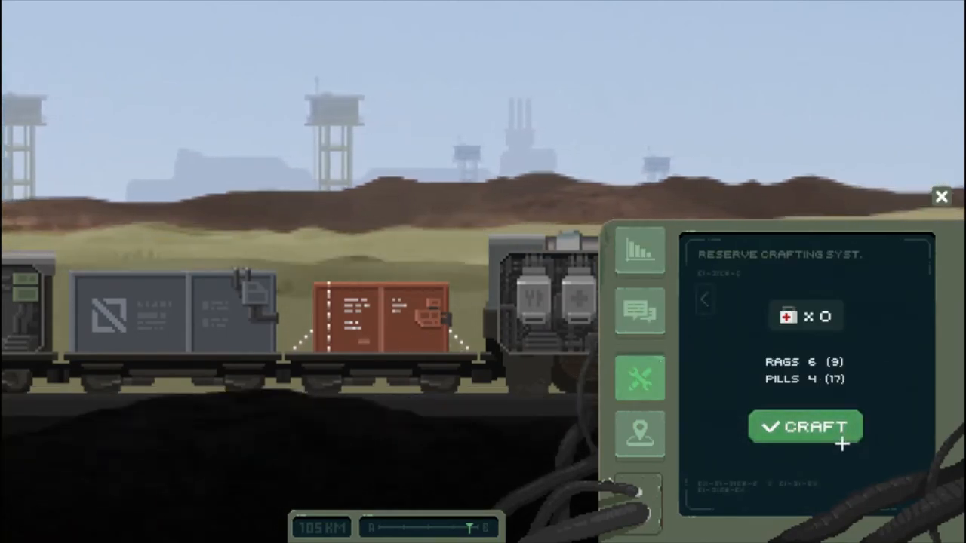
{"action": "left_click", "coordinate": [804, 425]}
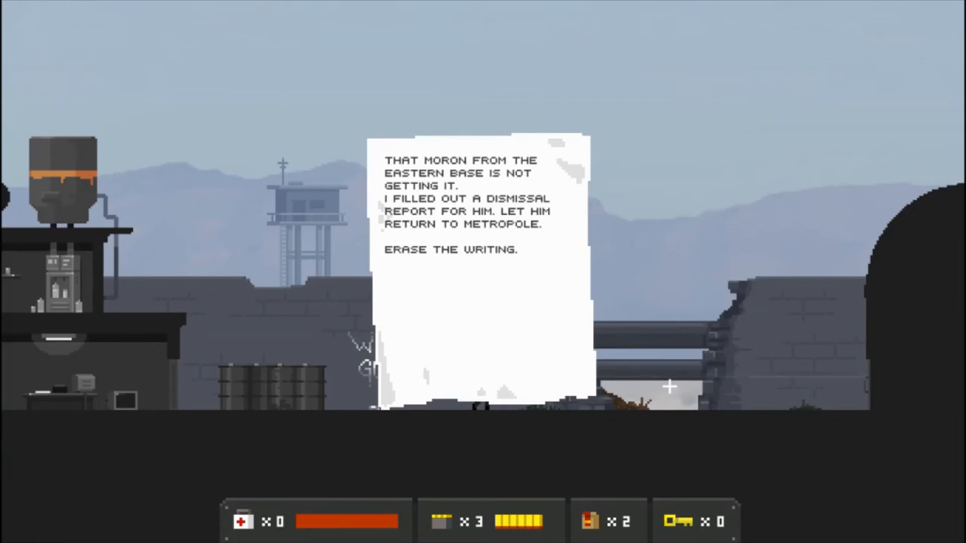
{"action": "mouse_move", "coordinate": [701, 409]}
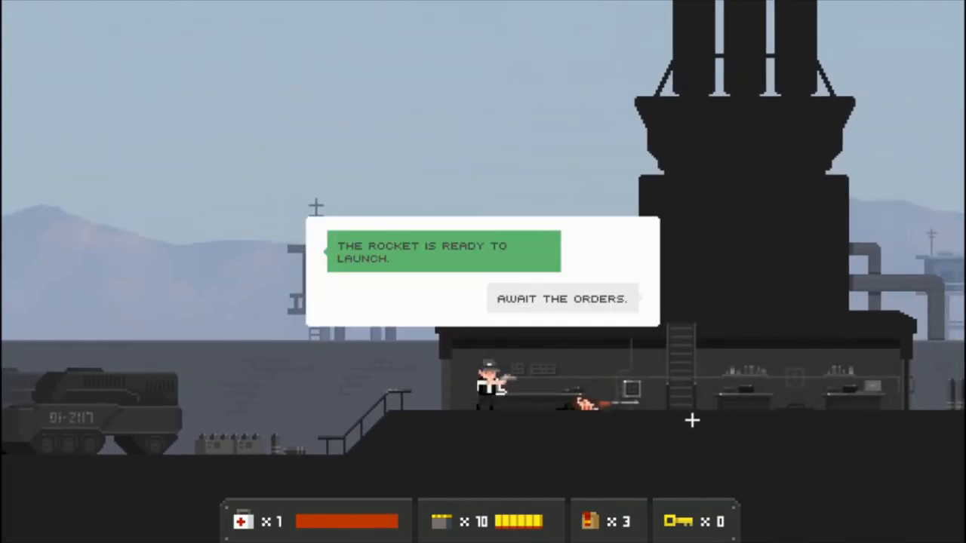
{"action": "left_click", "coordinate": [562, 298]}
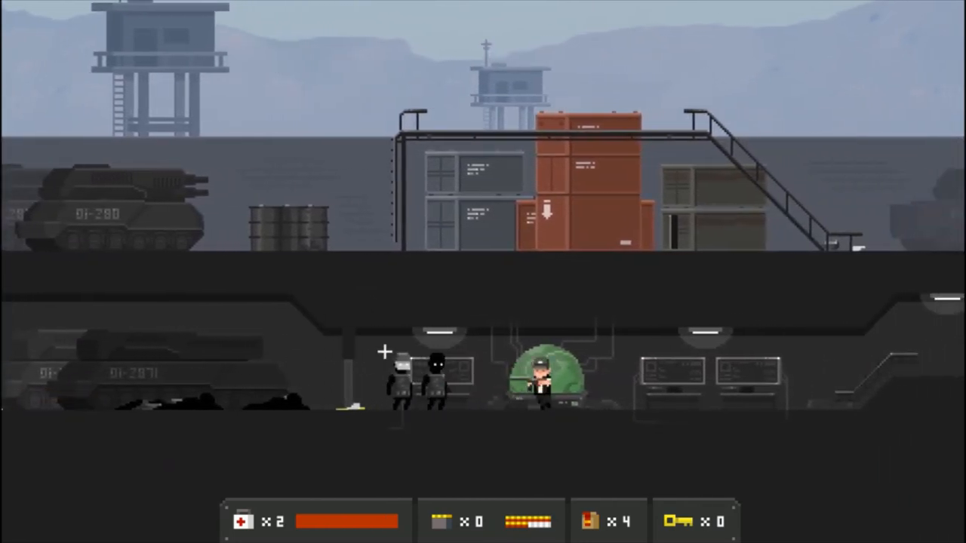
Step: Scroll the view right along the underground corridor
{"action": "scroll", "scroll_direction": "right", "scroll_amount": 3}
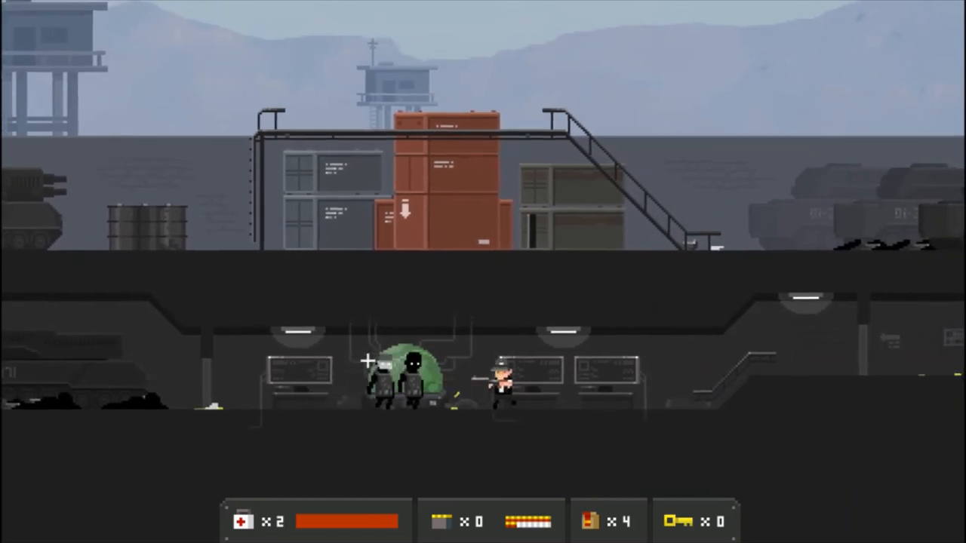